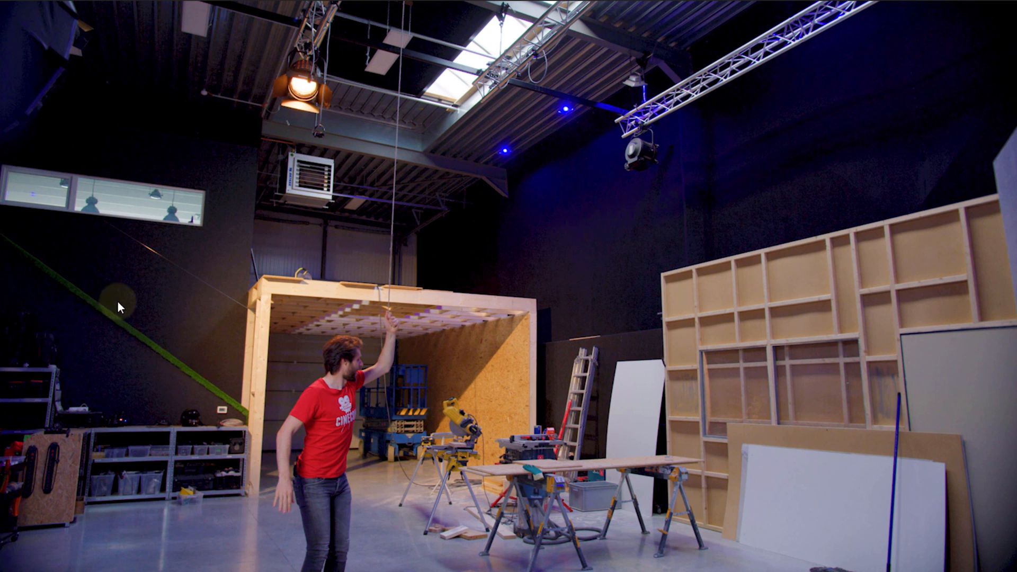
mouse_move(201, 211)
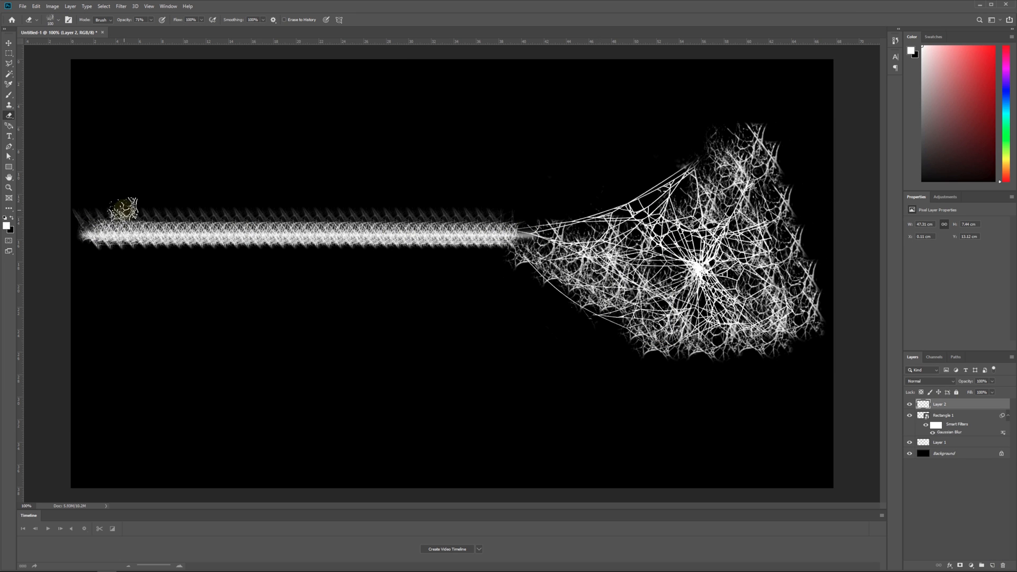
- Erase the jagged top edge of the long white strand on Layer 2, leaving a thinner line
left_click_drag(121, 208, 444, 244)
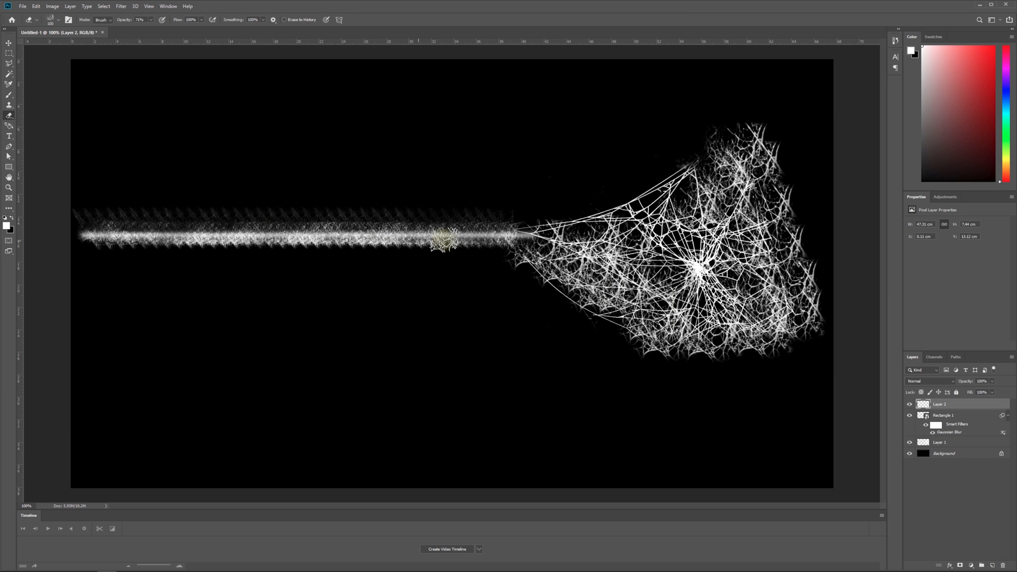